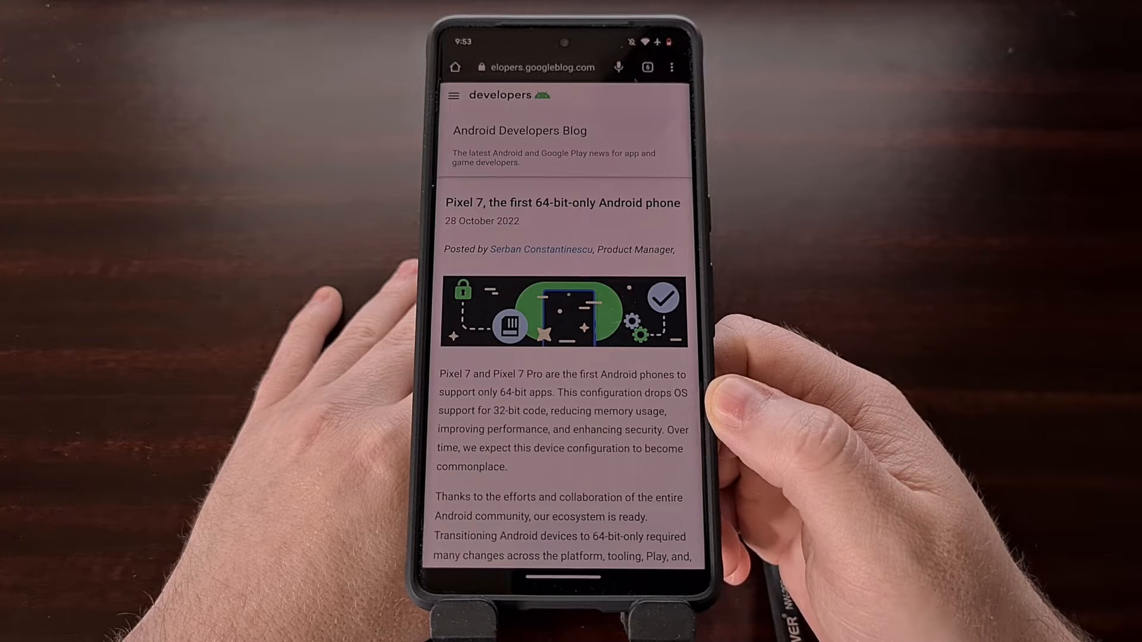
Step: Attempt to install Flappy Bird and dismiss the 'not compatible with your phone' message
scroll(up, 3)
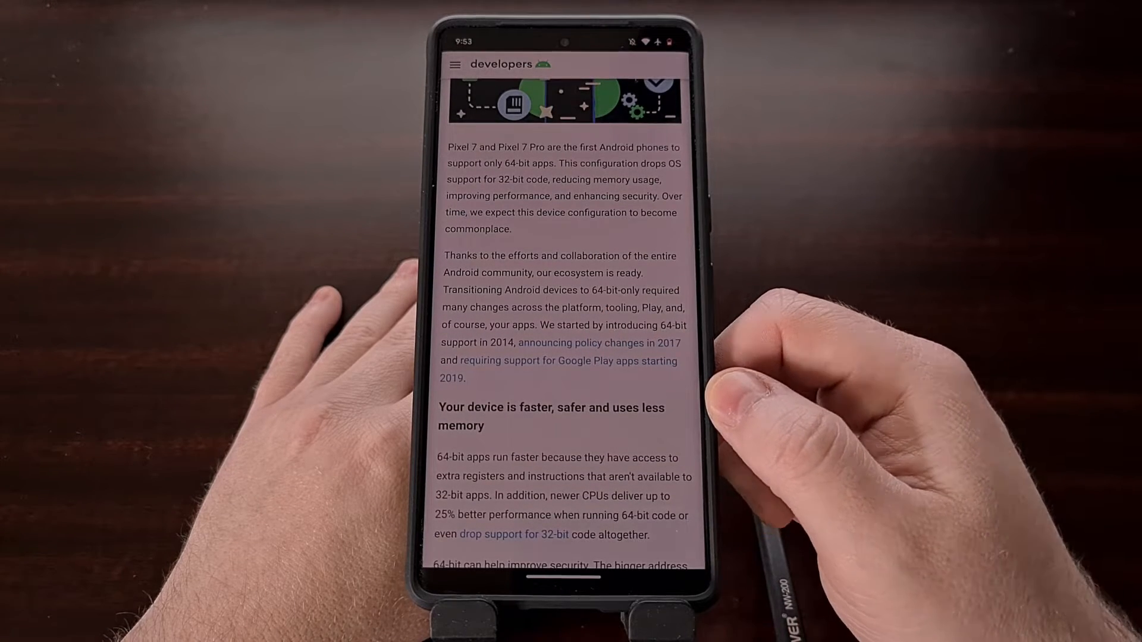
scroll(up, 3)
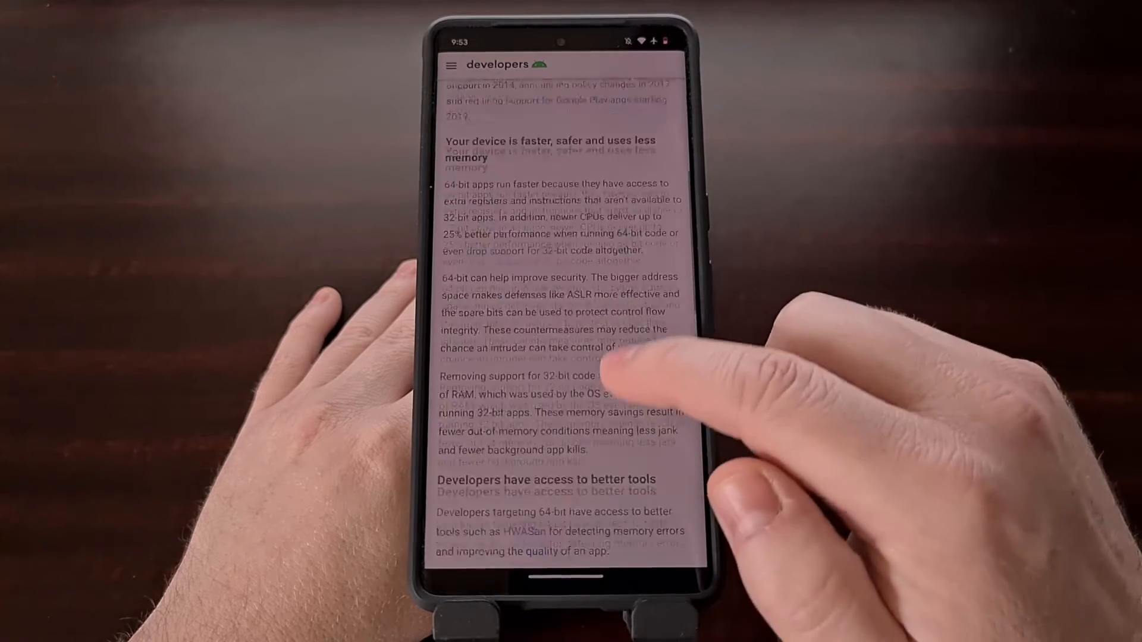
scroll(up, 3)
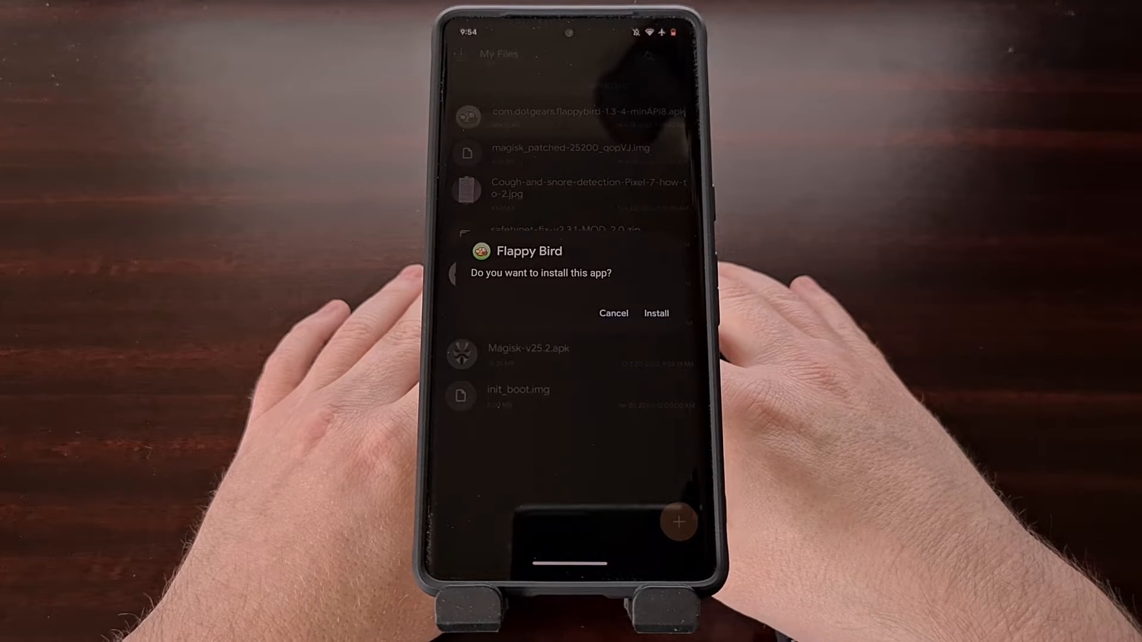
click(655, 313)
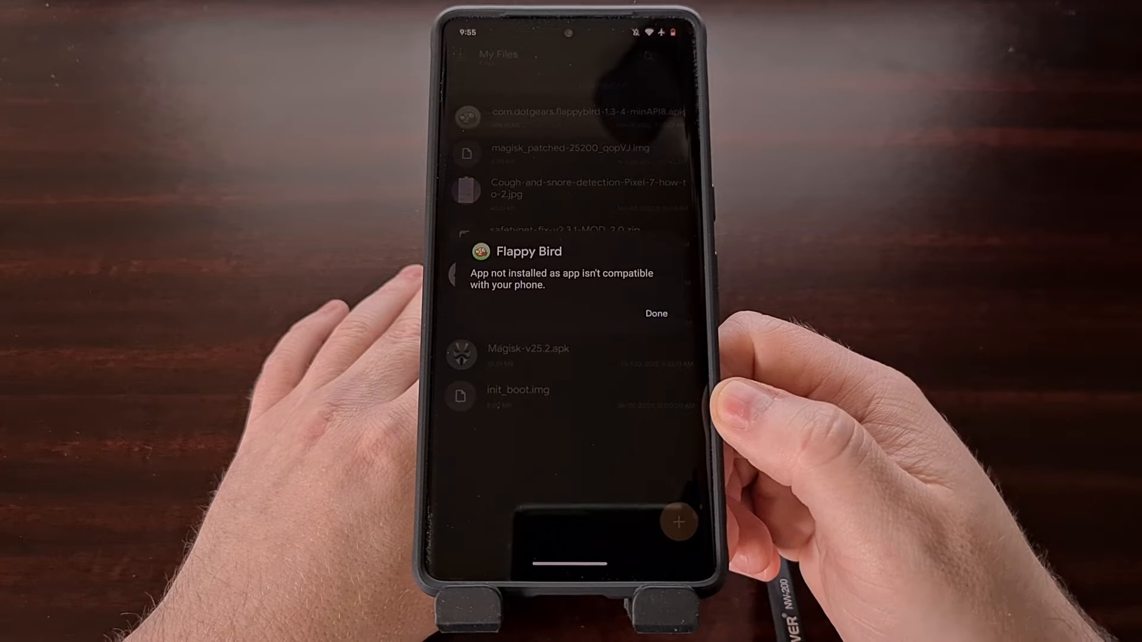
click(654, 313)
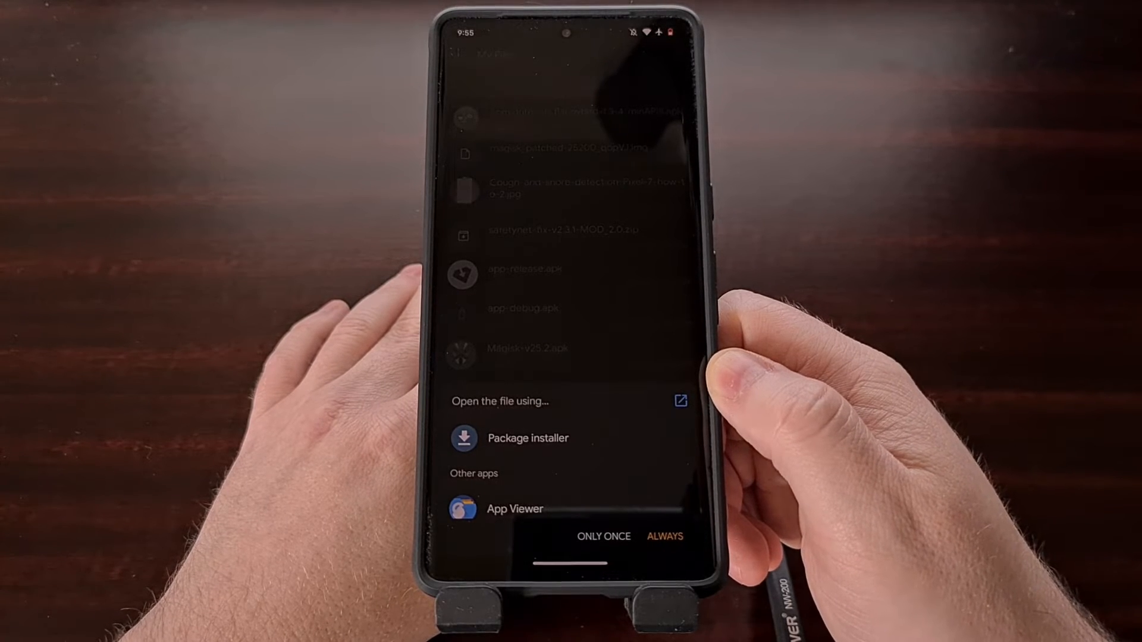
Step: Open the Flappy Bird APK as a ZIP archive from the app chooser
click(679, 401)
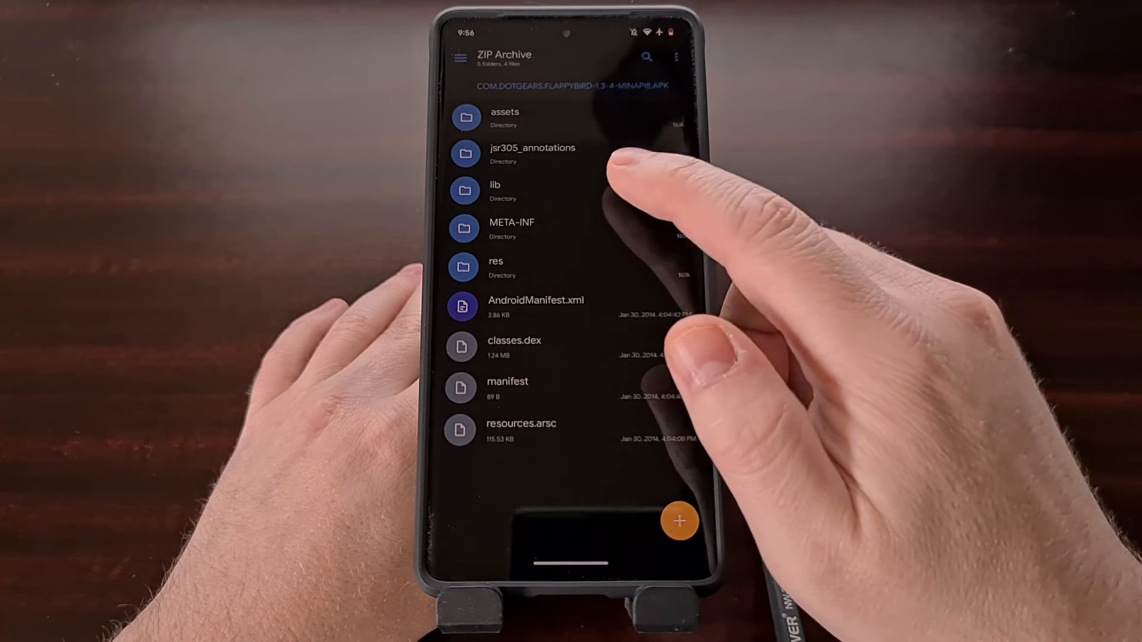
Step: Open the APK's lib folder listing armeabi, armeabi-v7a and x86
click(495, 190)
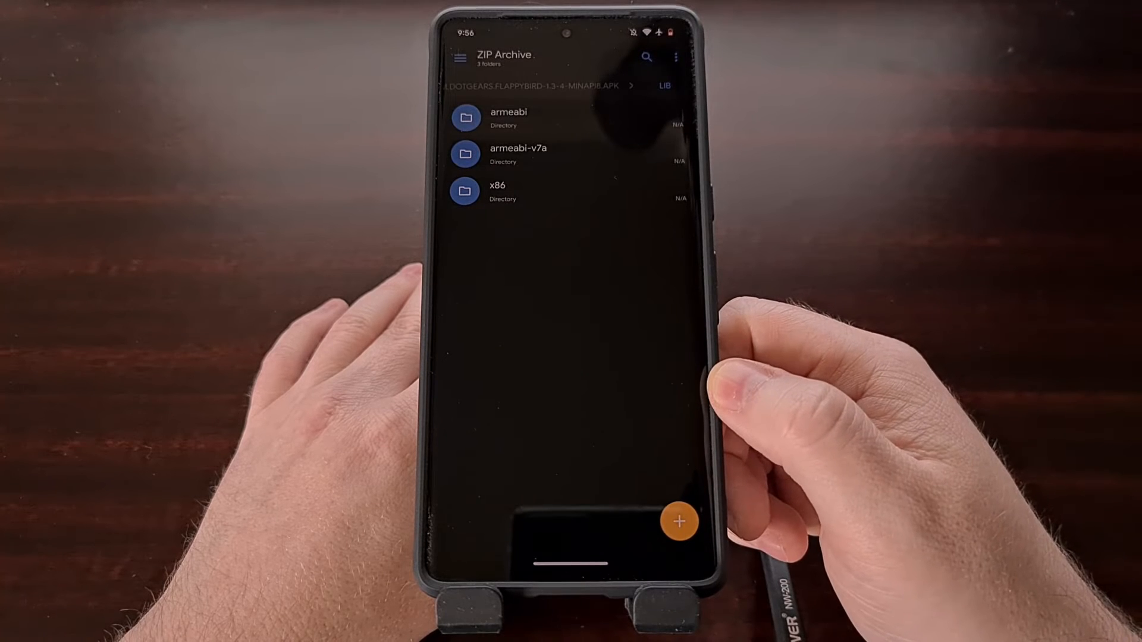